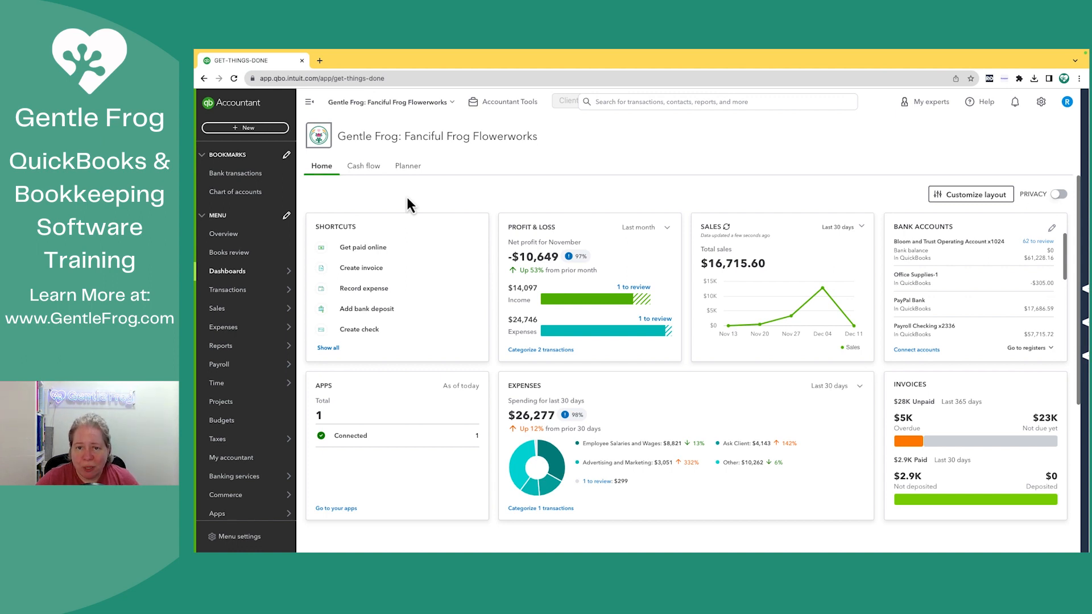
pyautogui.moveTo(246, 127)
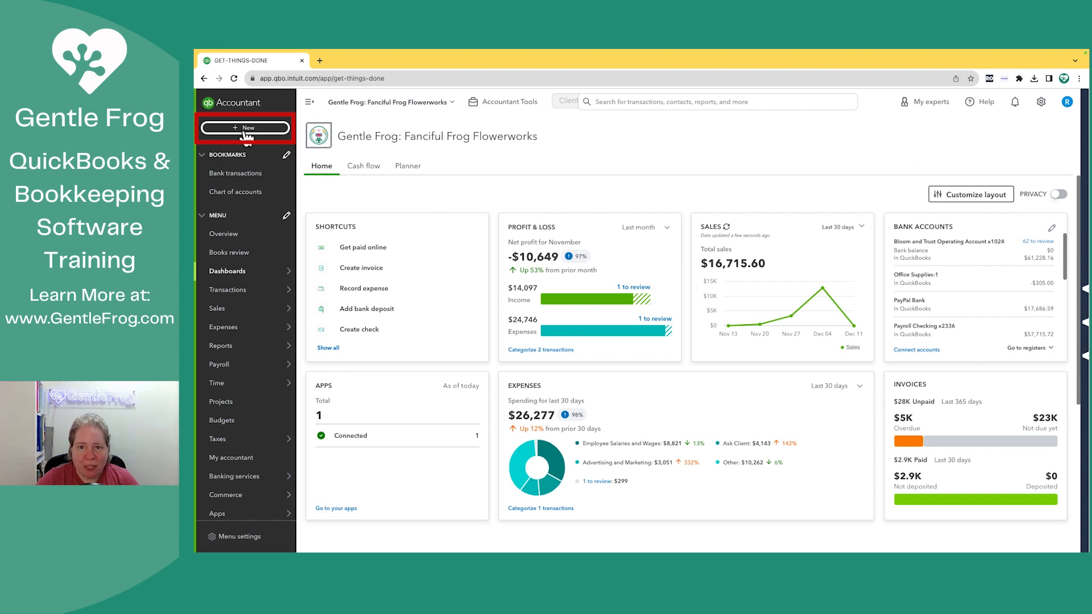
# Start a new blank journal entry from the + New menu
pyautogui.click(245, 127)
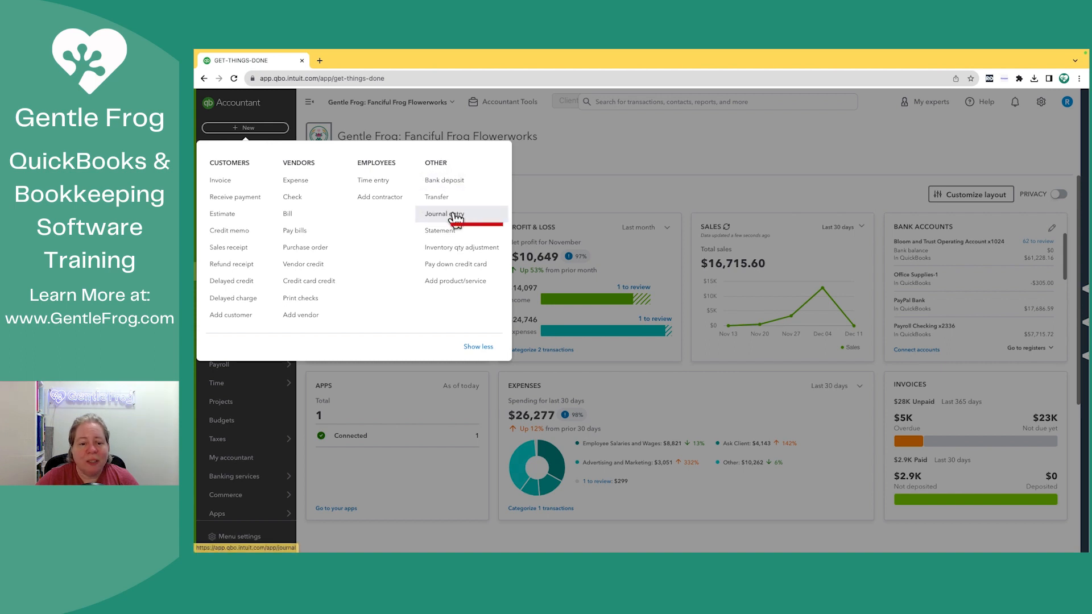
pyautogui.moveTo(445, 214)
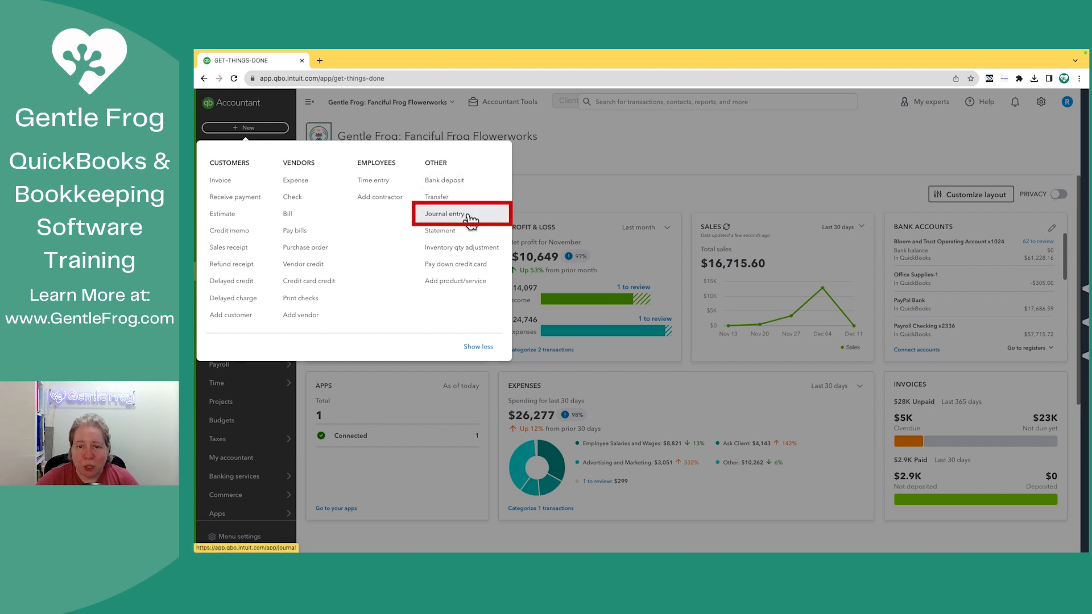
pyautogui.click(445, 214)
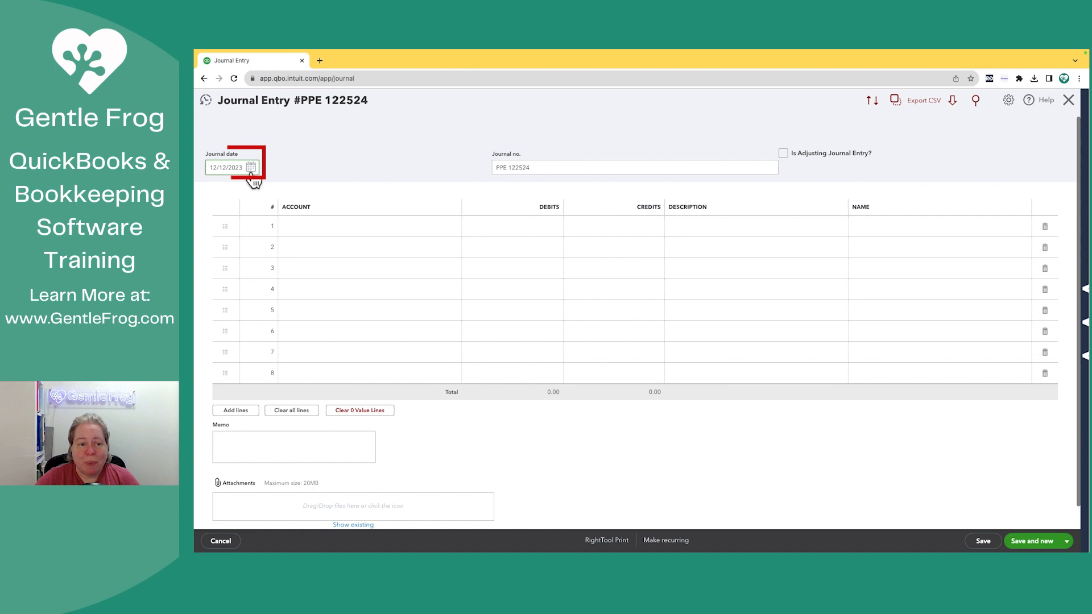
# Date the entry 01/01/2023 and number it PPE 12 25 23
pyautogui.click(250, 168)
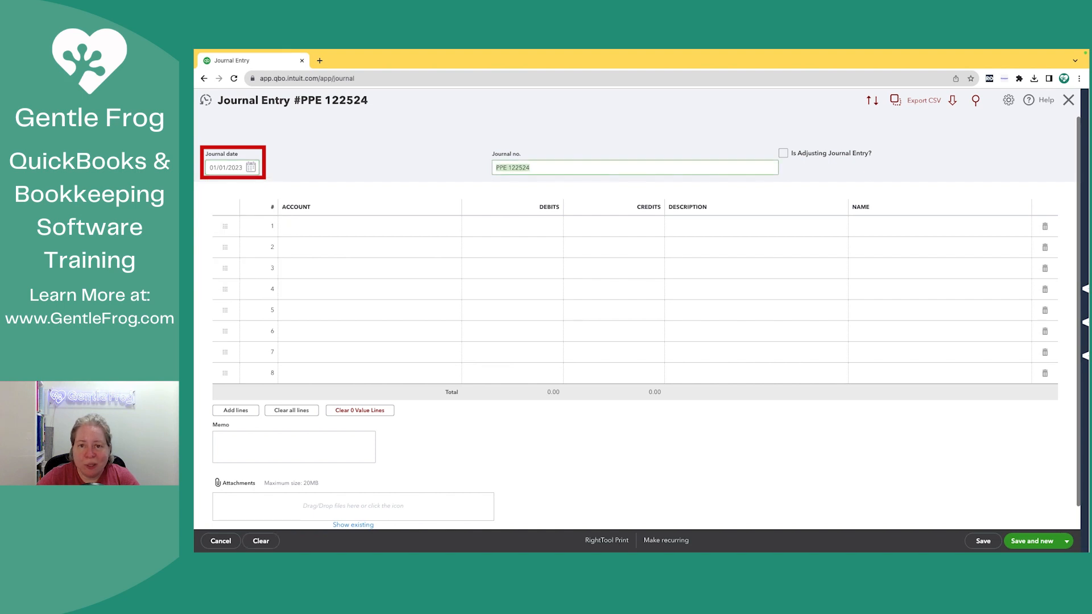
pyautogui.click(634, 167)
pyautogui.write(' 25 23')
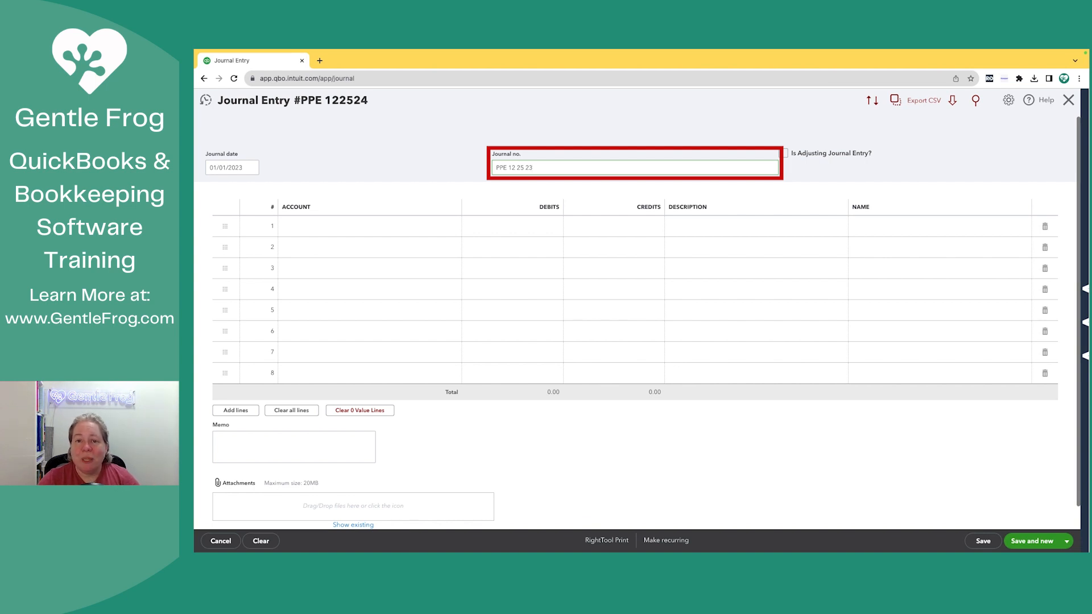
pyautogui.moveTo(545, 195)
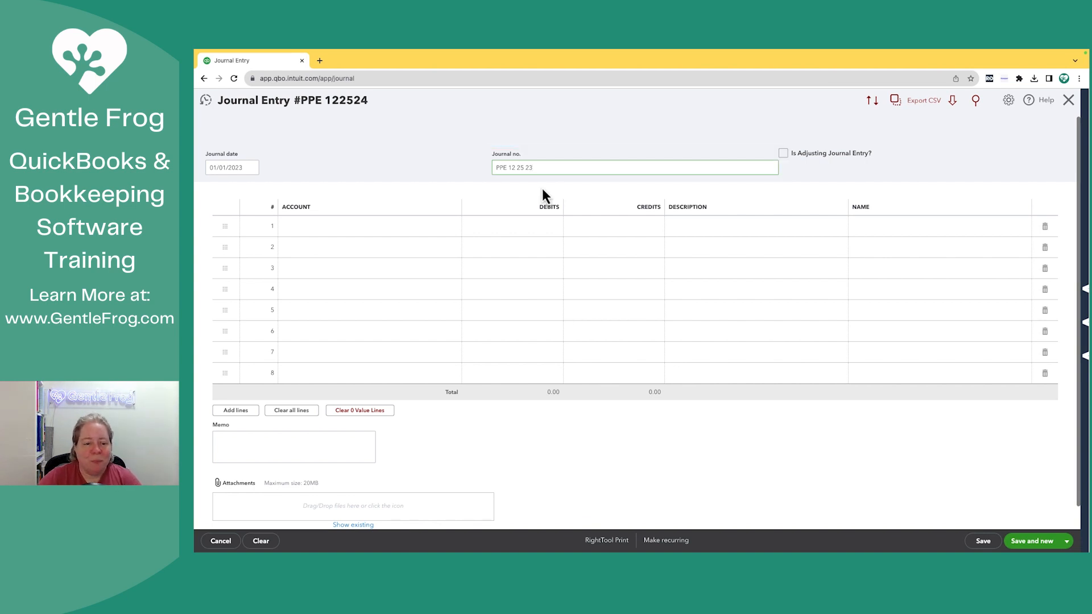
pyautogui.click(368, 225)
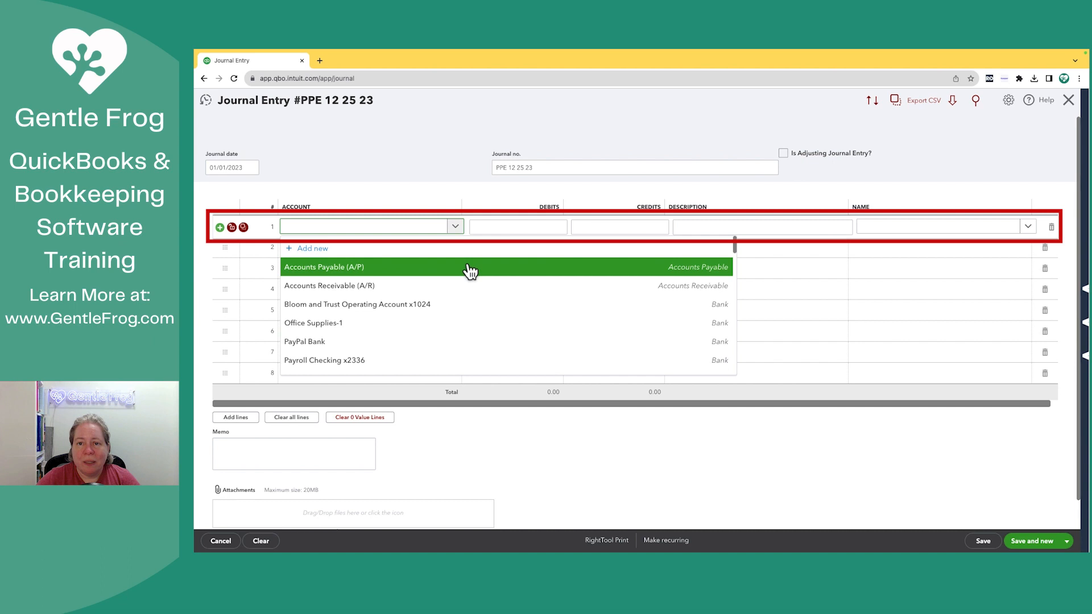
pyautogui.moveTo(456, 262)
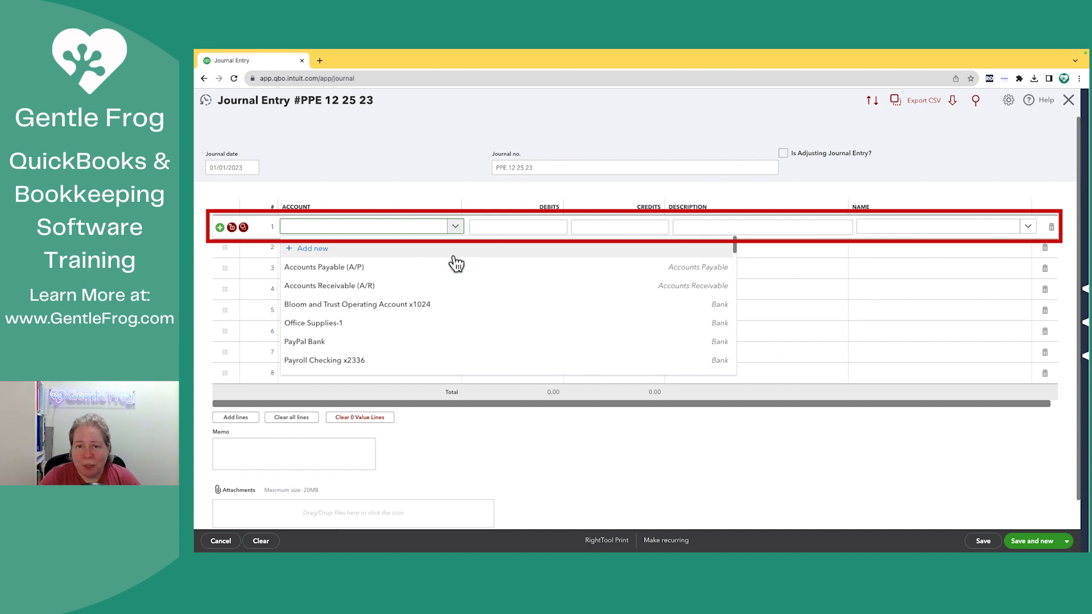
# Assign Employee Salaries and Wages, Payroll Liabilities and Bloom and Trust Operating Account x1024 to lines 1-3
pyautogui.write('wage')
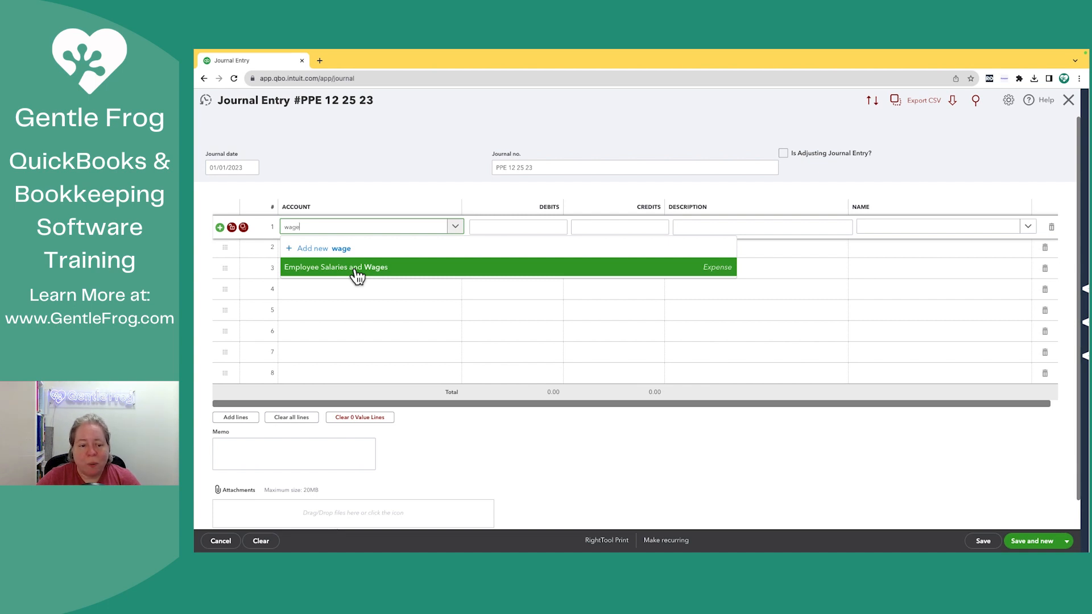
pyautogui.click(335, 266)
pyautogui.write('500')
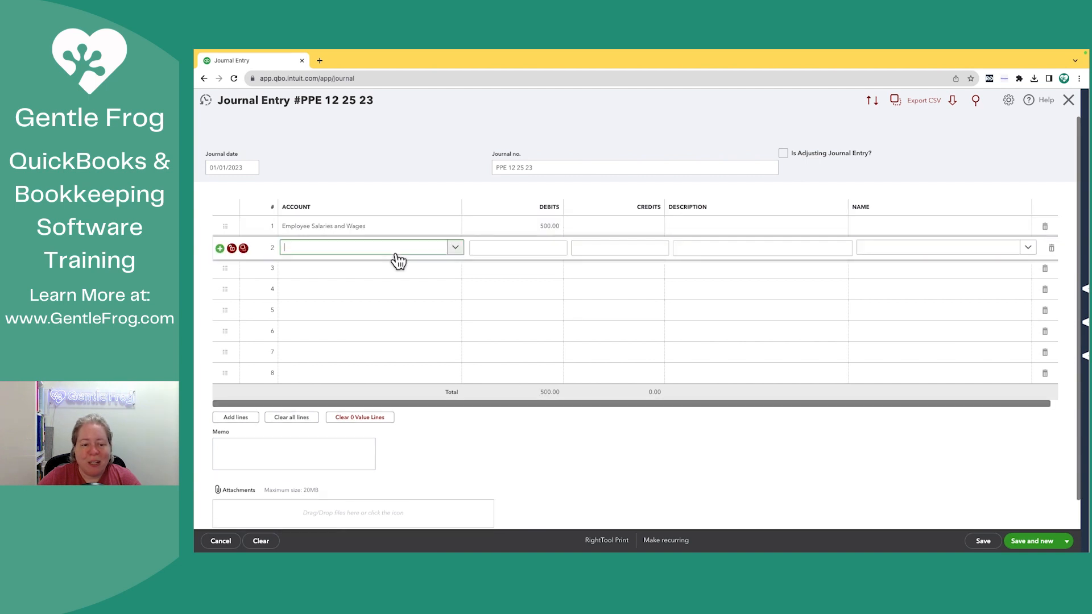
pyautogui.write('payroll')
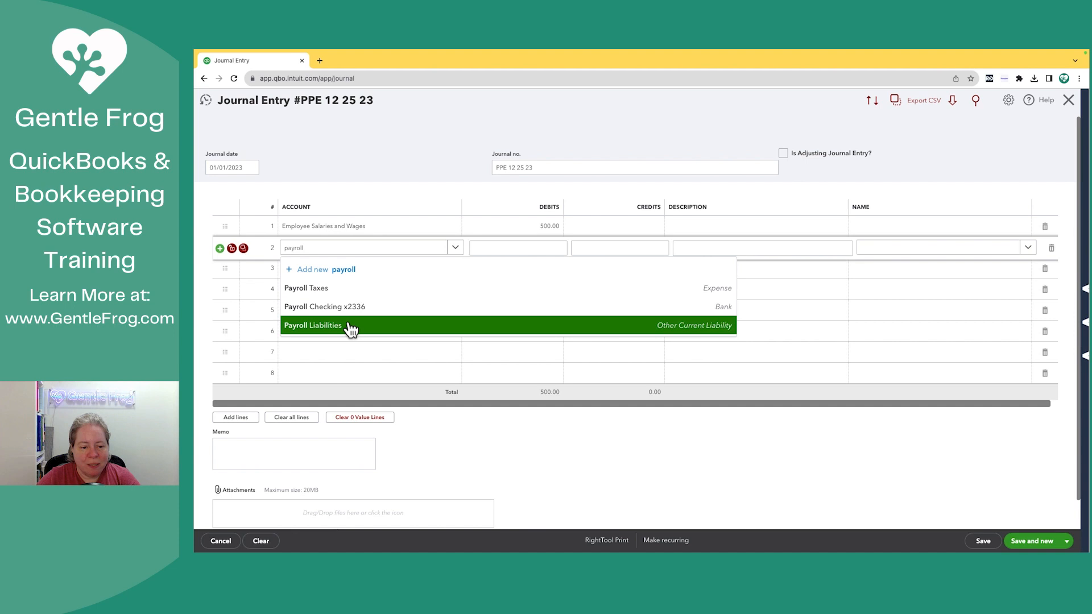
pyautogui.click(312, 325)
pyautogui.write('100')
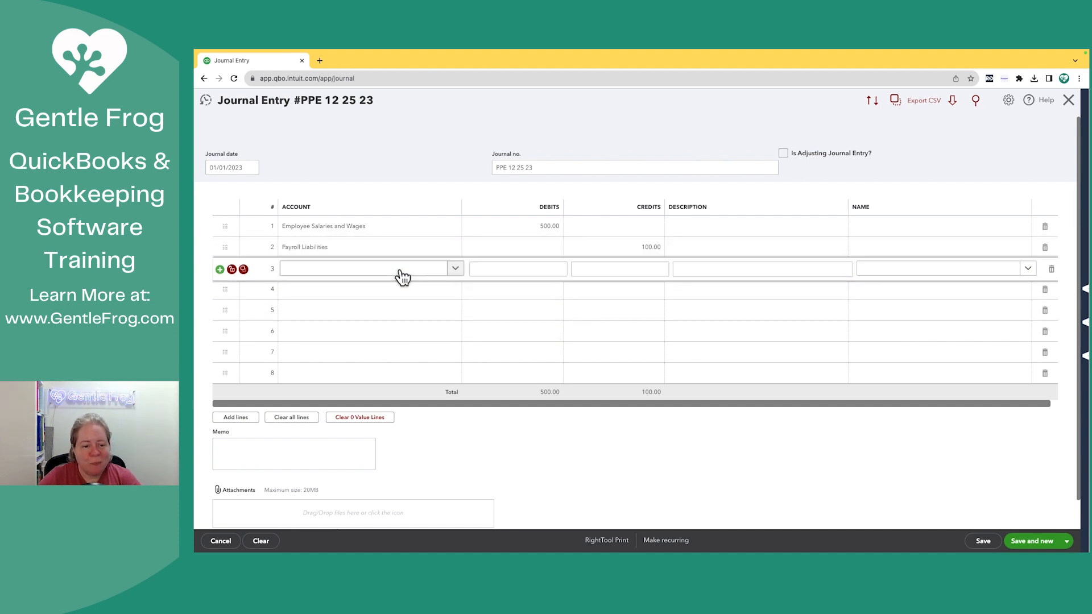
pyautogui.click(368, 268)
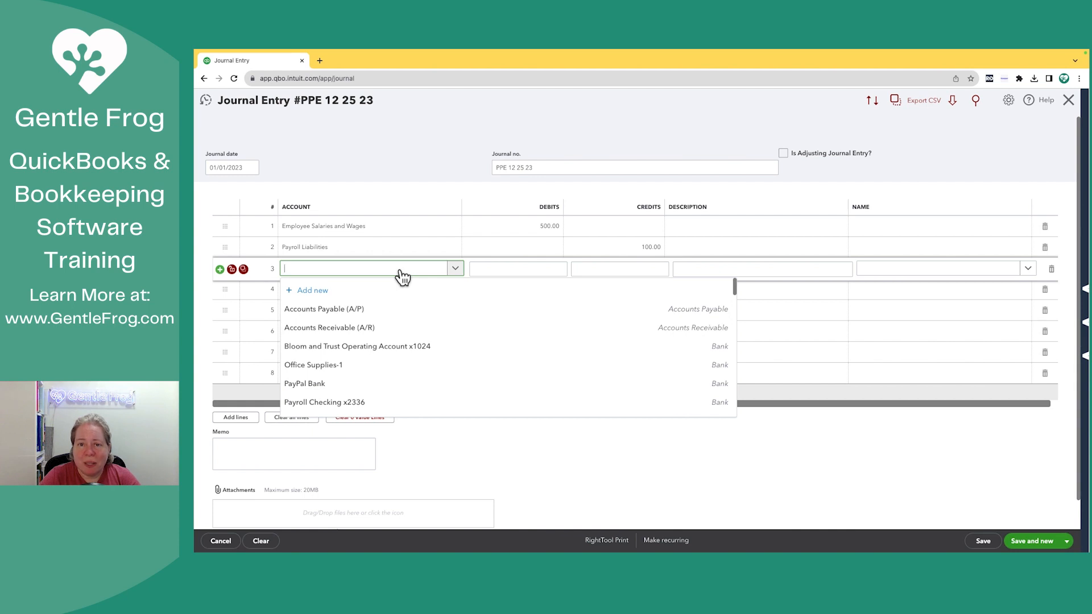
pyautogui.moveTo(414, 328)
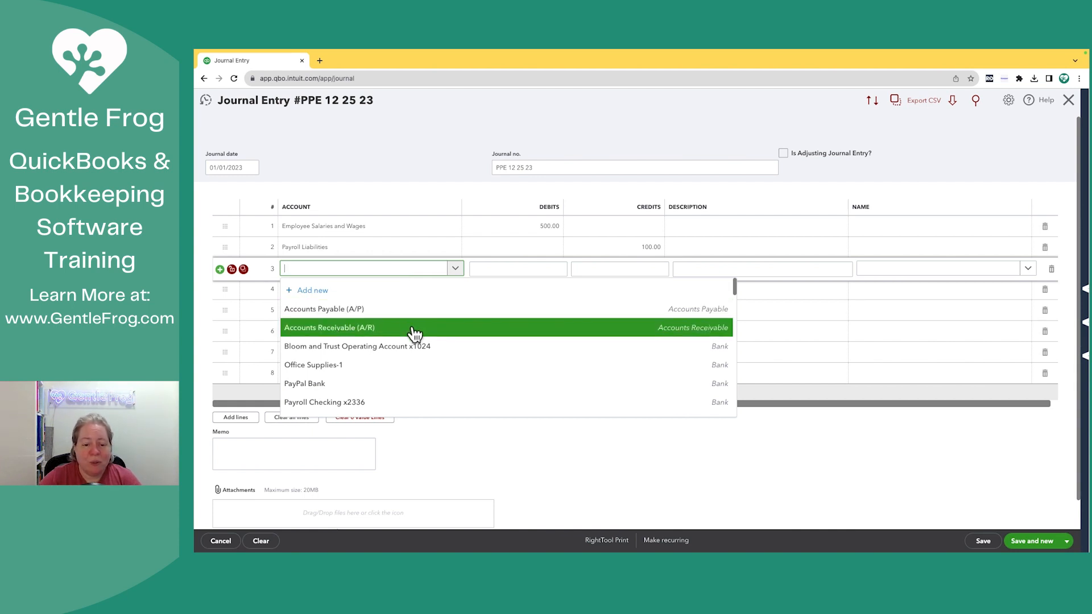
pyautogui.click(356, 345)
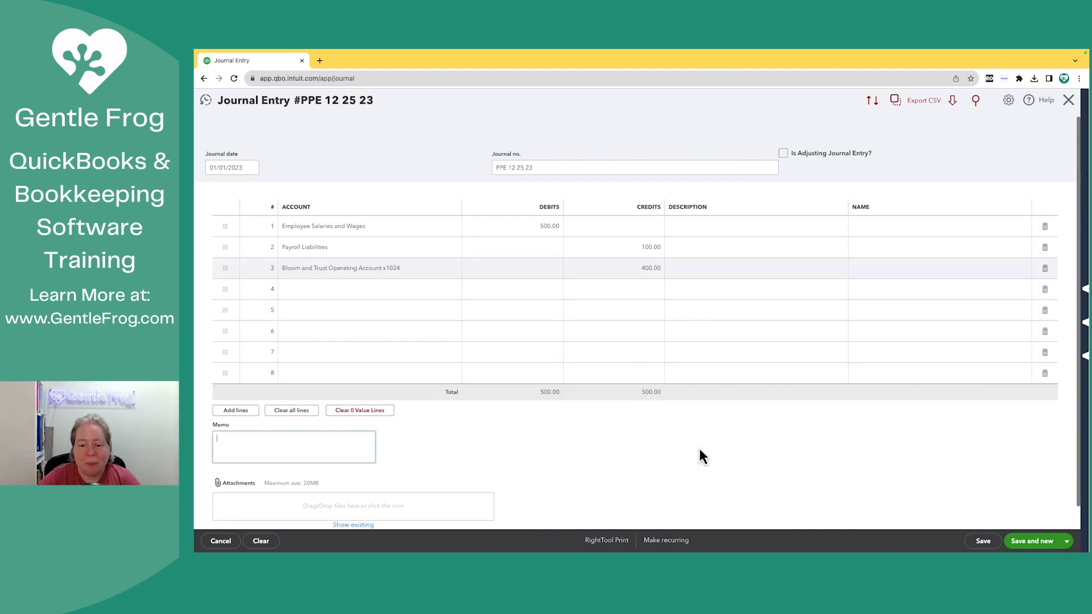
pyautogui.moveTo(470, 321)
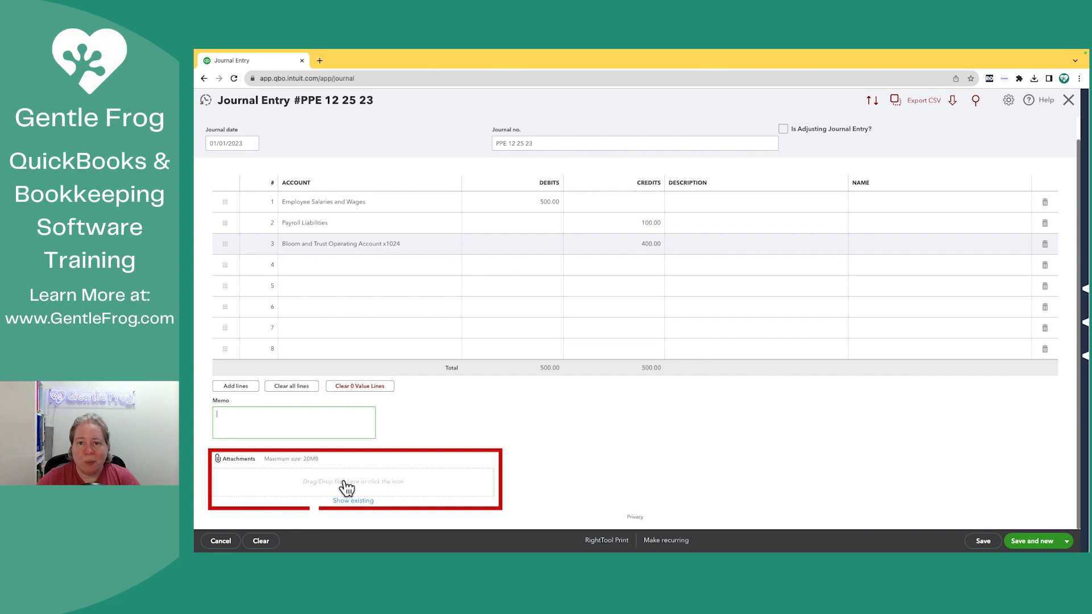
pyautogui.moveTo(823, 462)
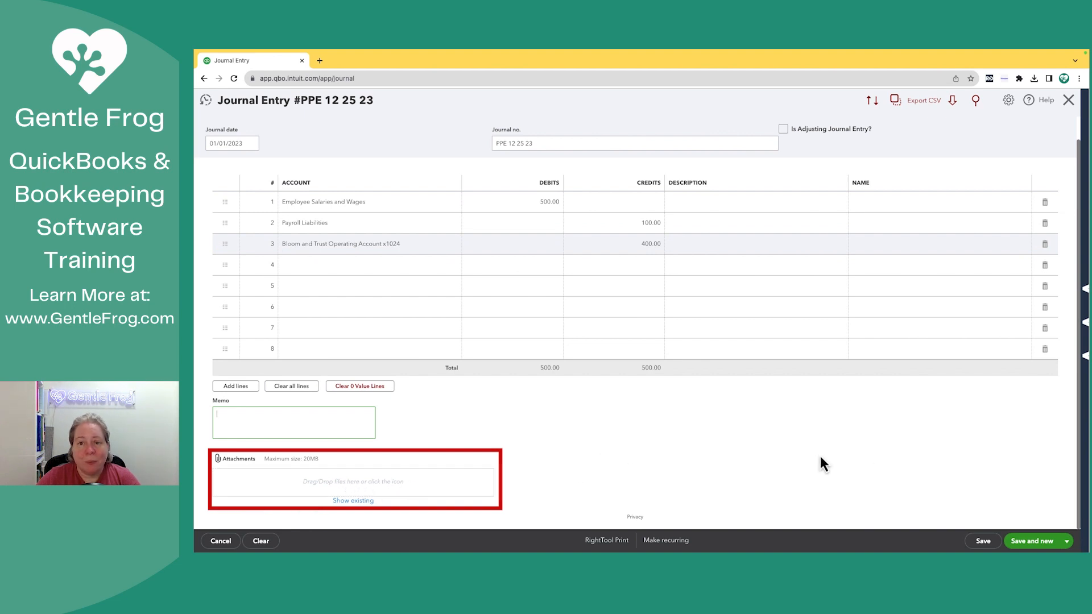
pyautogui.click(1058, 541)
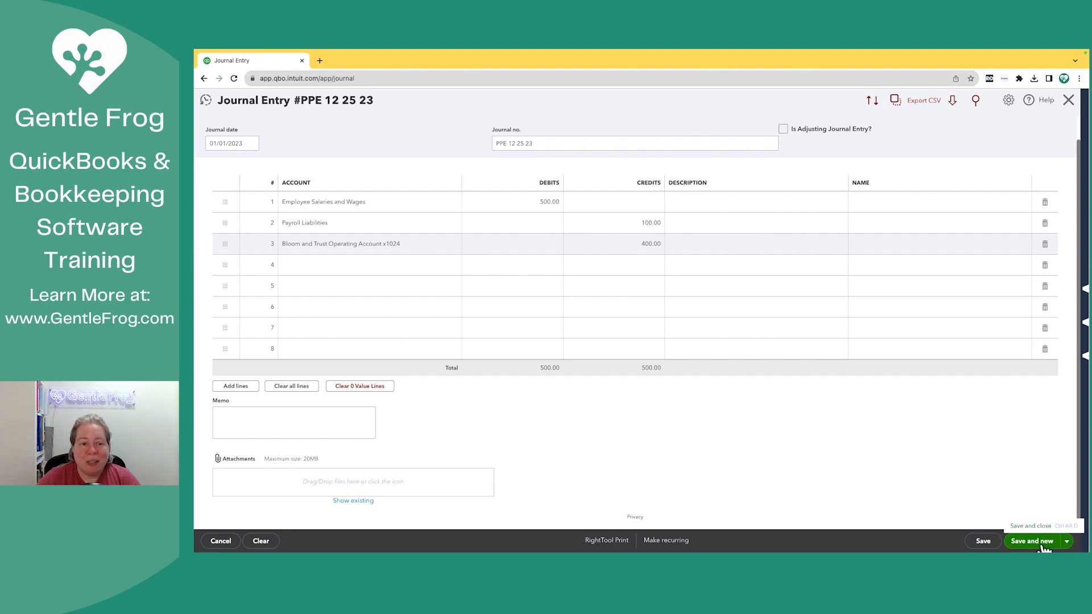
pyautogui.moveTo(398, 128)
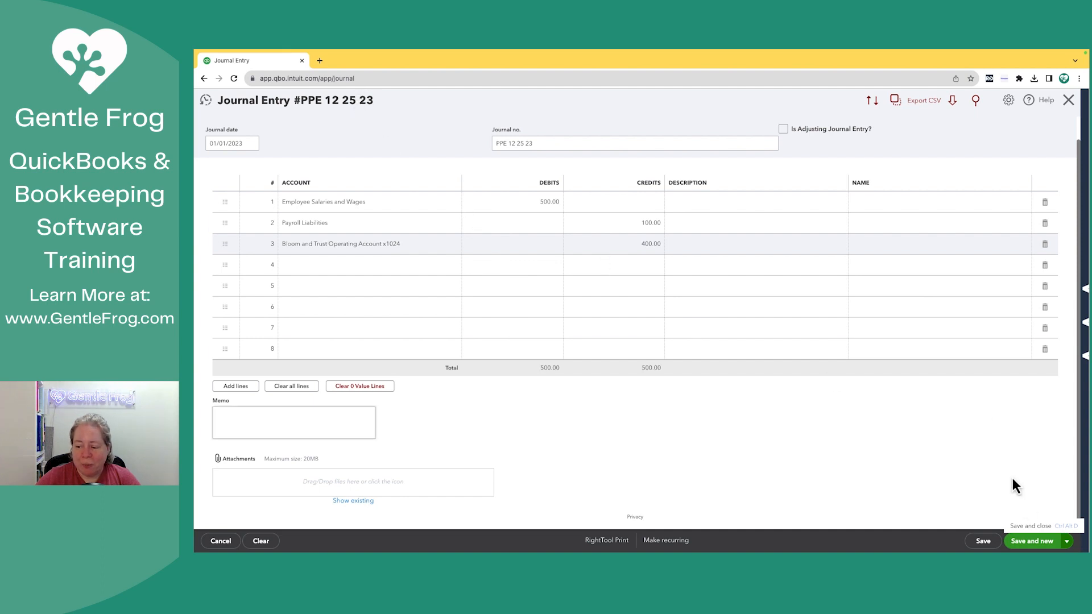
# Save the balanced entry and begin a fresh one numbered PPE 12 25 24
pyautogui.click(1033, 541)
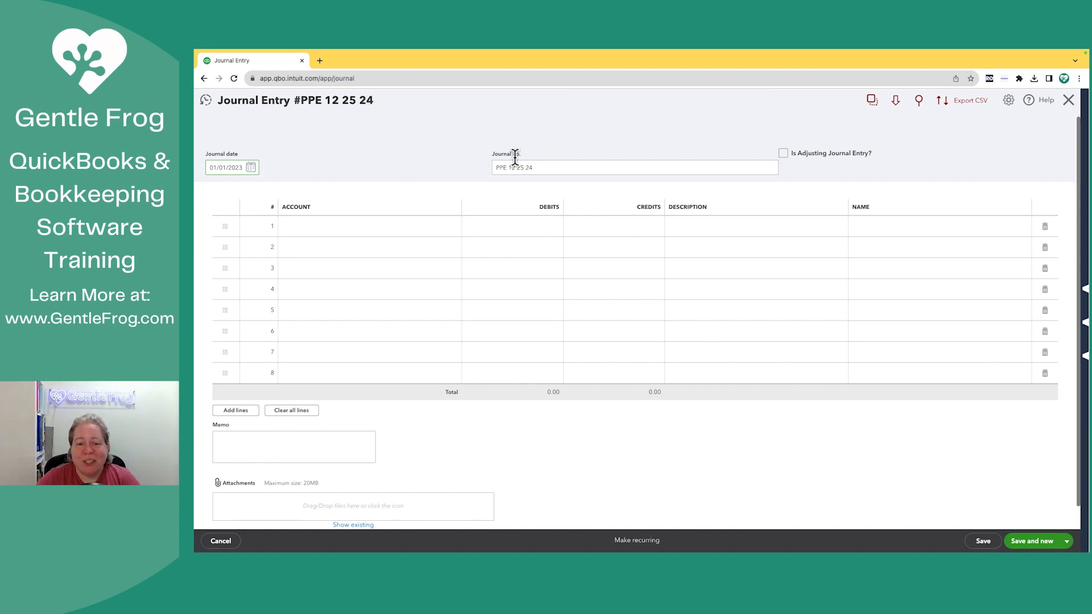
pyautogui.click(634, 167)
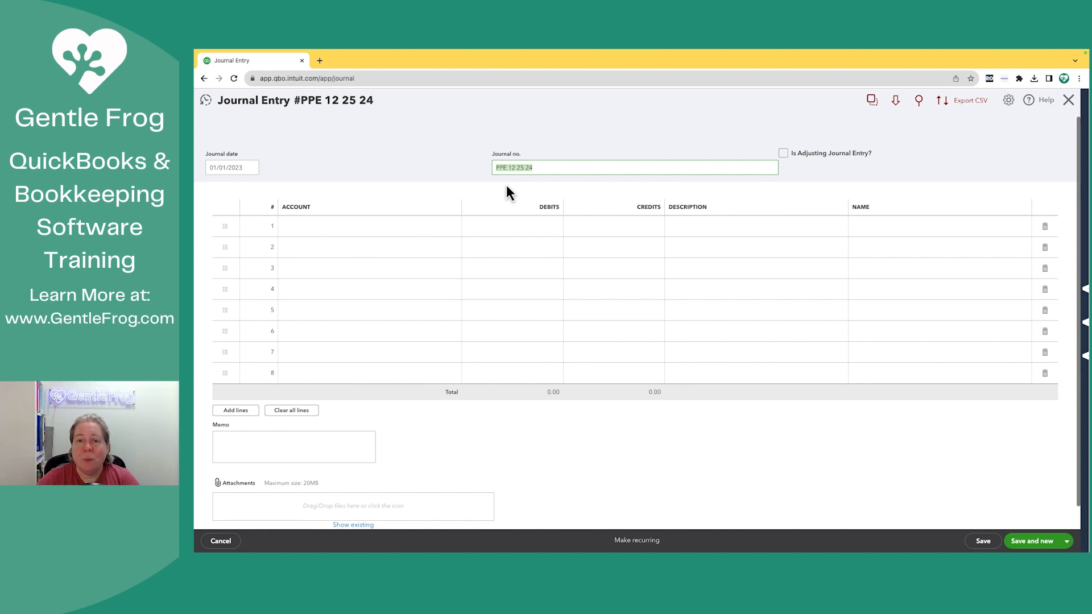
pyautogui.moveTo(427, 164)
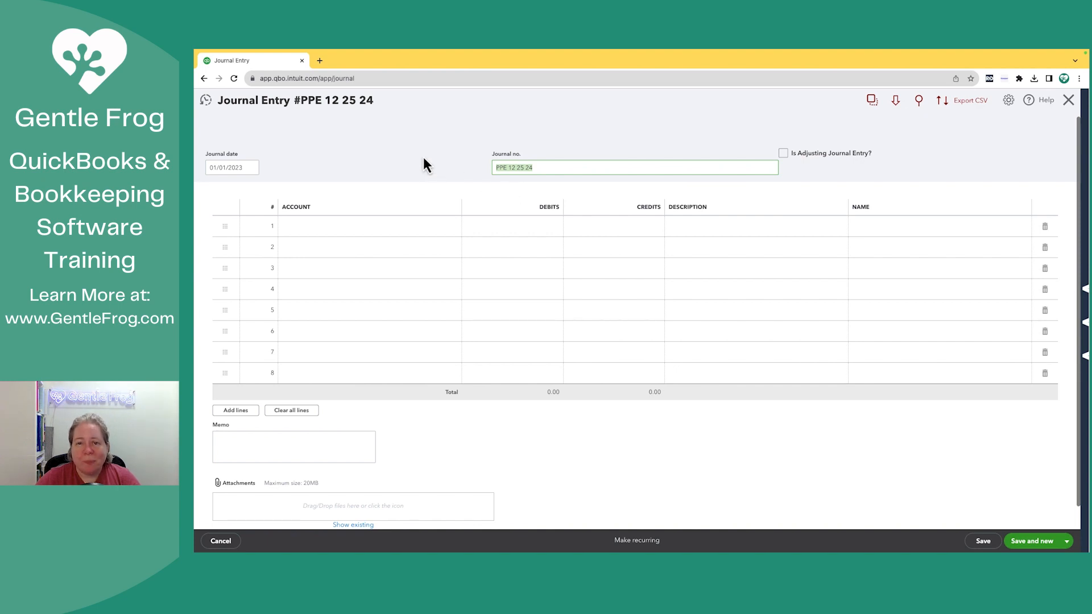
pyautogui.moveTo(369, 144)
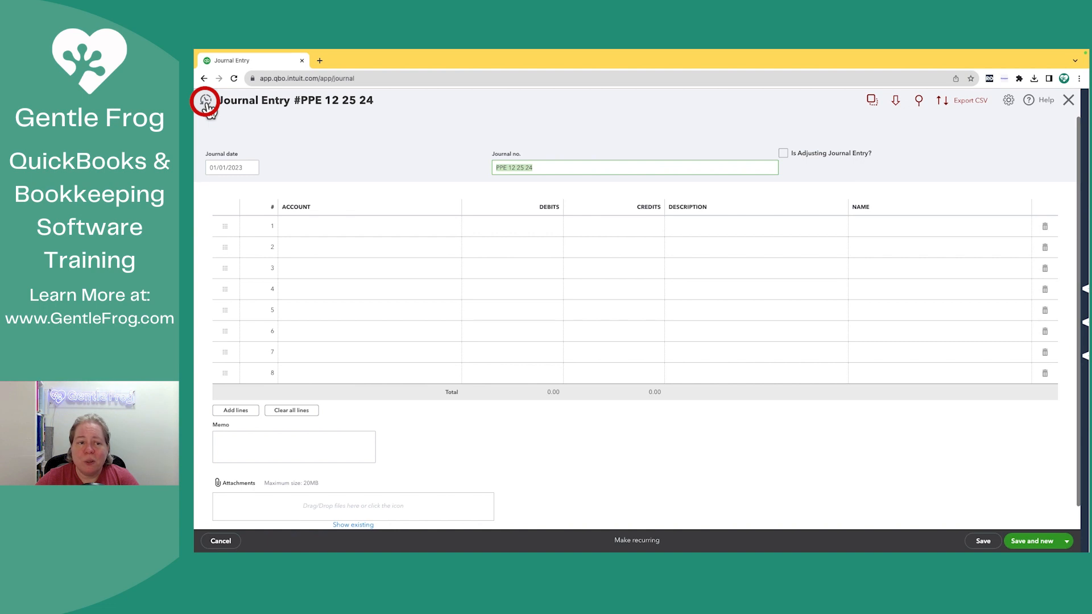
# Reopen the 07/31/2023 entry from Recent Journal Entries
pyautogui.click(205, 100)
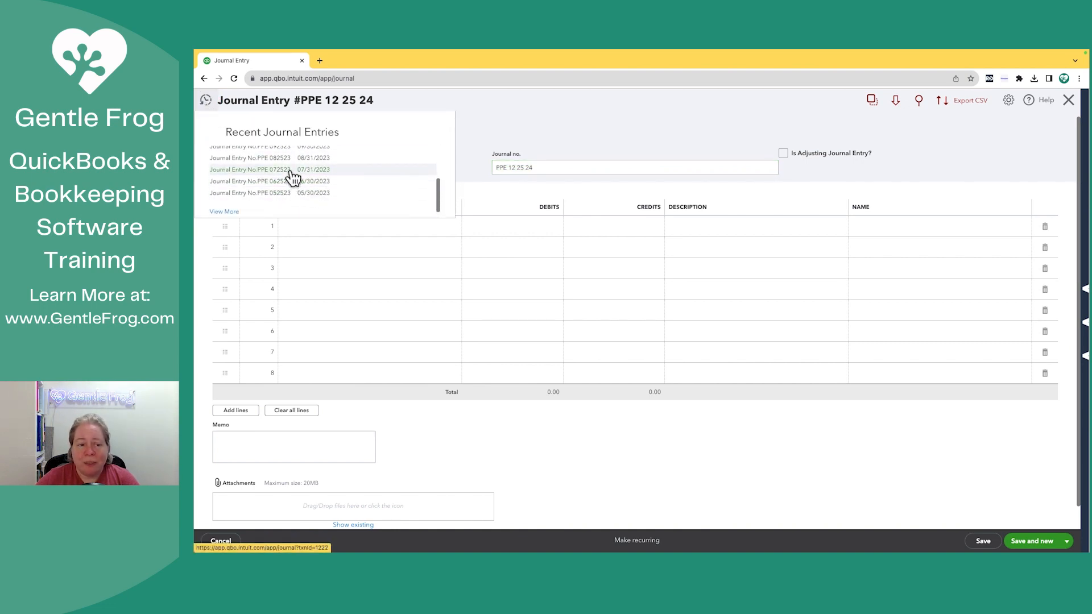
pyautogui.moveTo(287, 176)
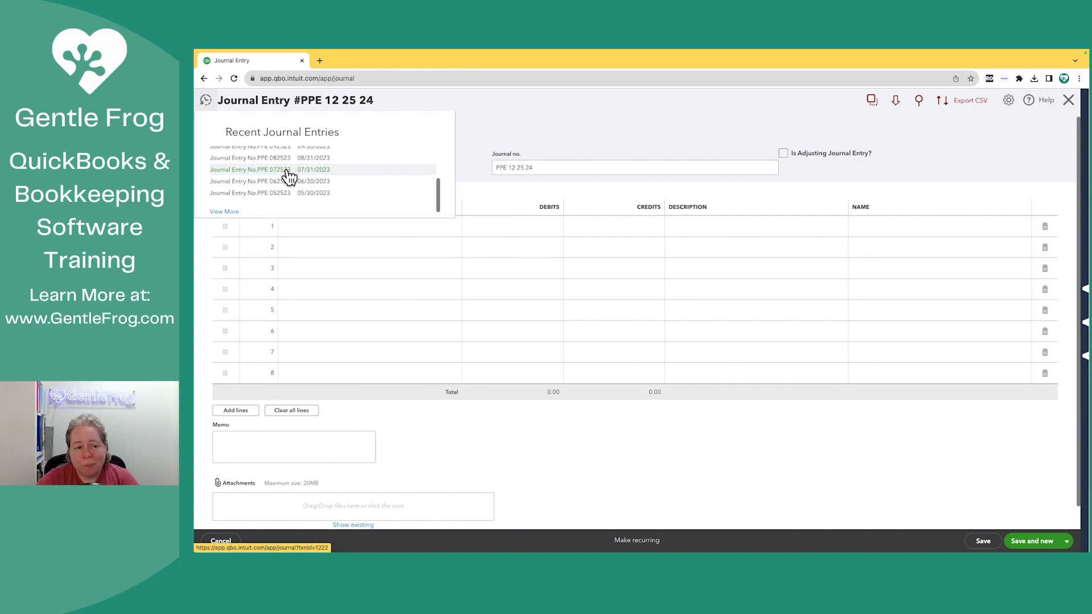
pyautogui.click(271, 169)
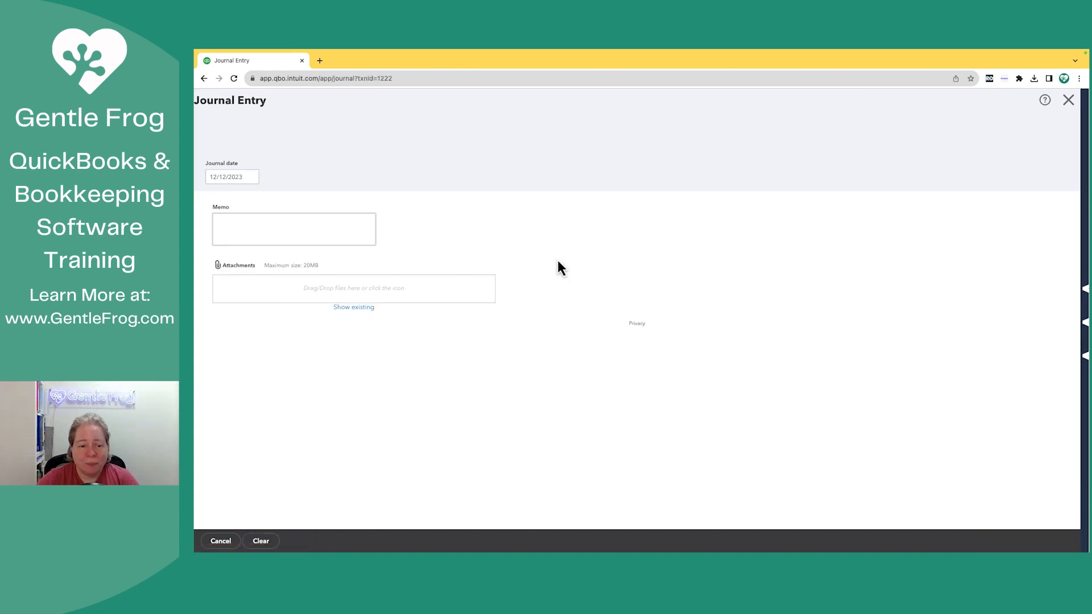